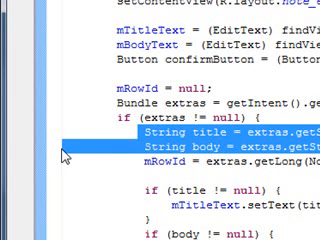
pyautogui.scroll(3)
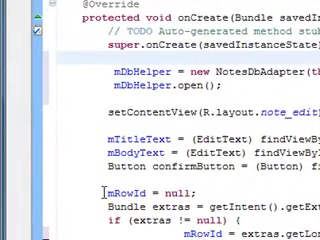